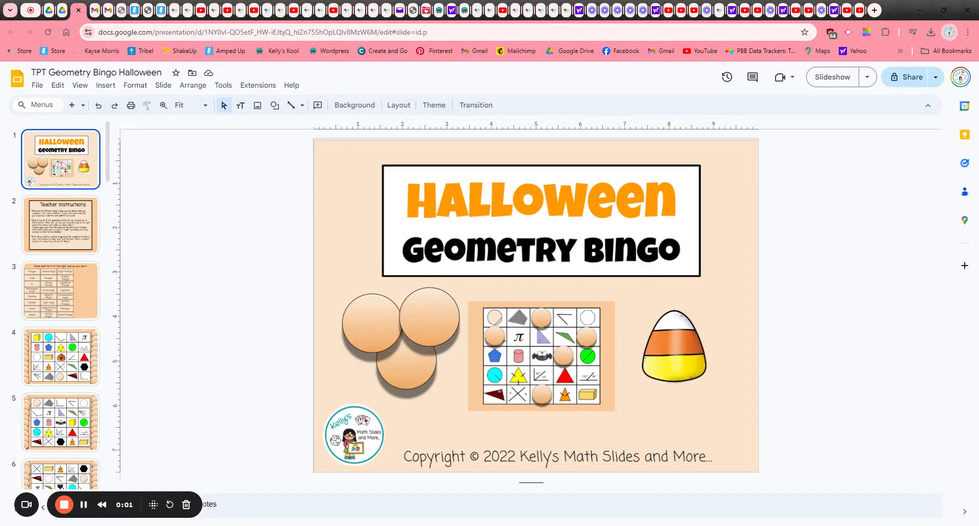
{"action": "mouse_move", "coordinate": [347, 221]}
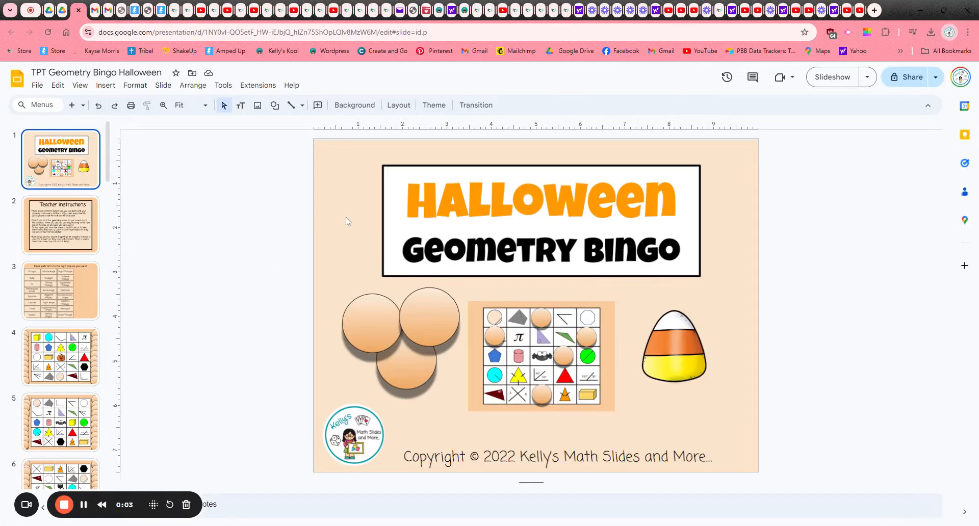
{"action": "mouse_move", "coordinate": [340, 260]}
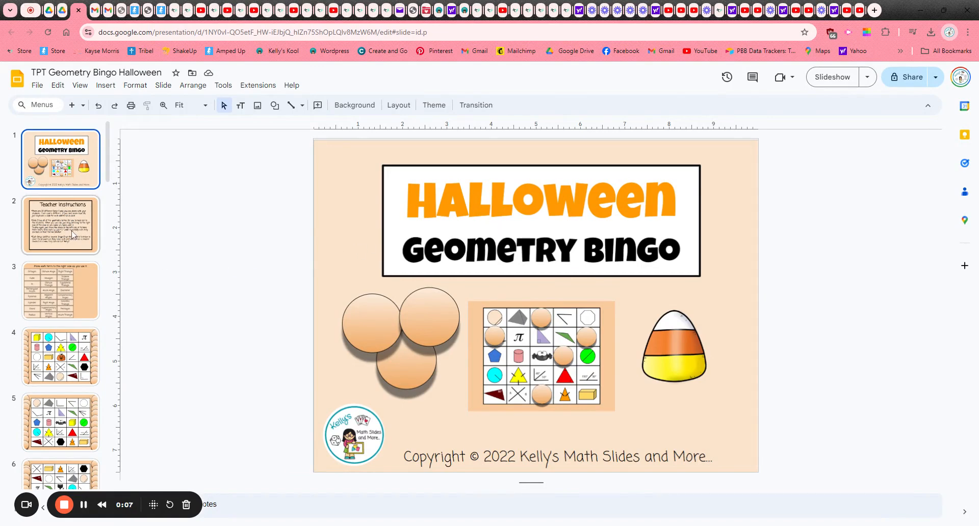
Review the teacher instructions on slide 2, then scroll down to bingo card slide 5
{"action": "left_click", "coordinate": [60, 224]}
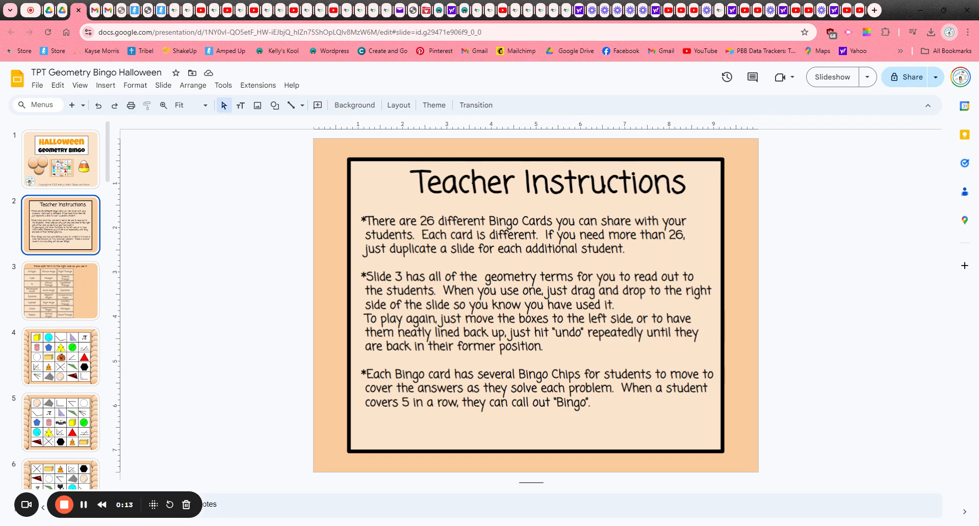
{"action": "scroll", "scroll_direction": "down", "scroll_amount": 3}
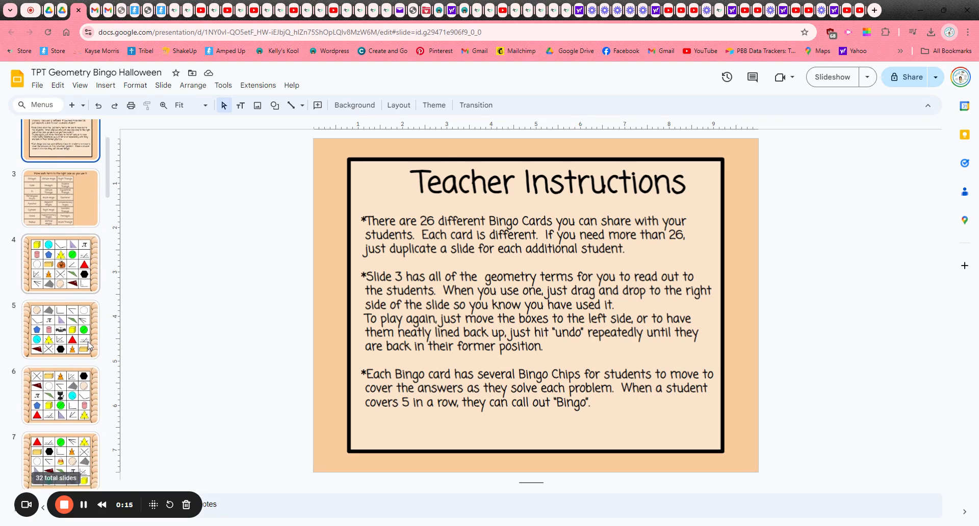
{"action": "scroll", "scroll_direction": "down", "scroll_amount": 3}
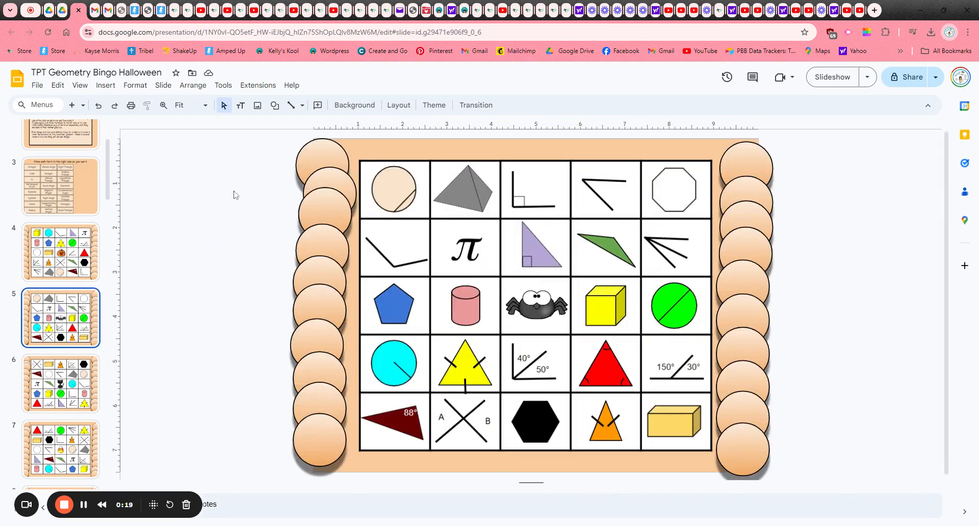
Open slide 3, the geometry terms calling board, after dismissing the Slide menu
{"action": "left_click", "coordinate": [163, 85]}
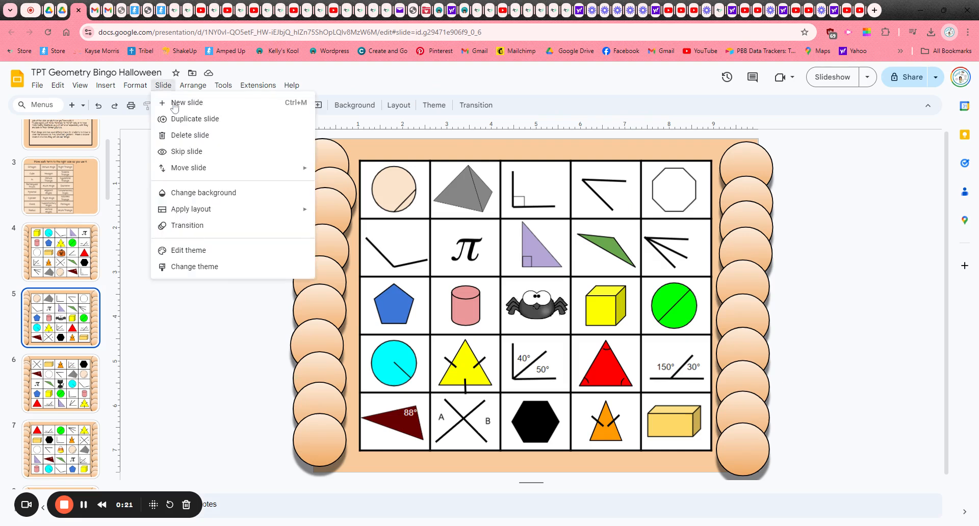
{"action": "left_click", "coordinate": [223, 325]}
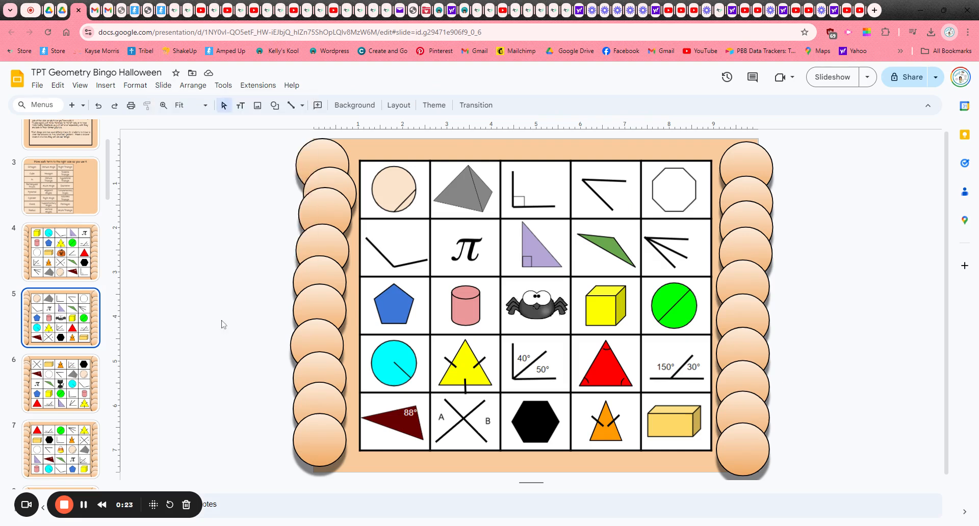
{"action": "mouse_move", "coordinate": [138, 269]}
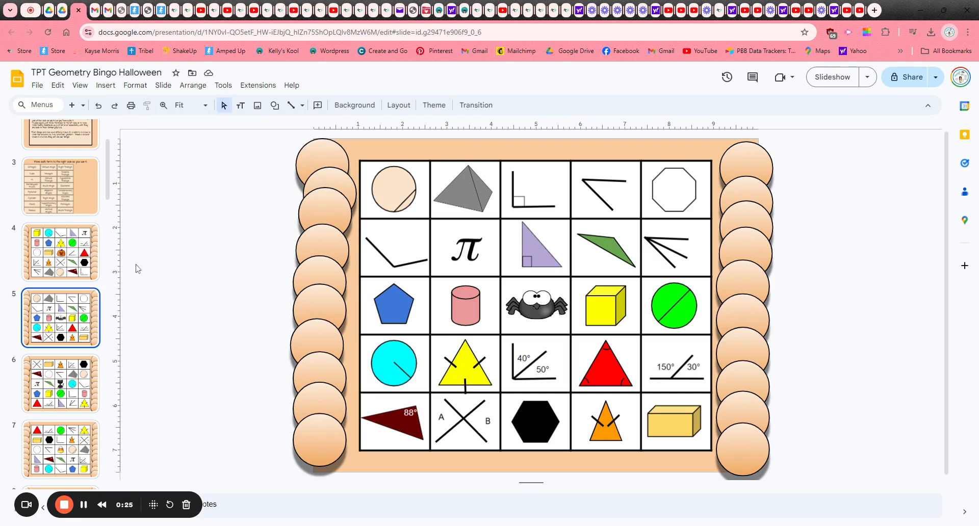
{"action": "left_click", "coordinate": [60, 186]}
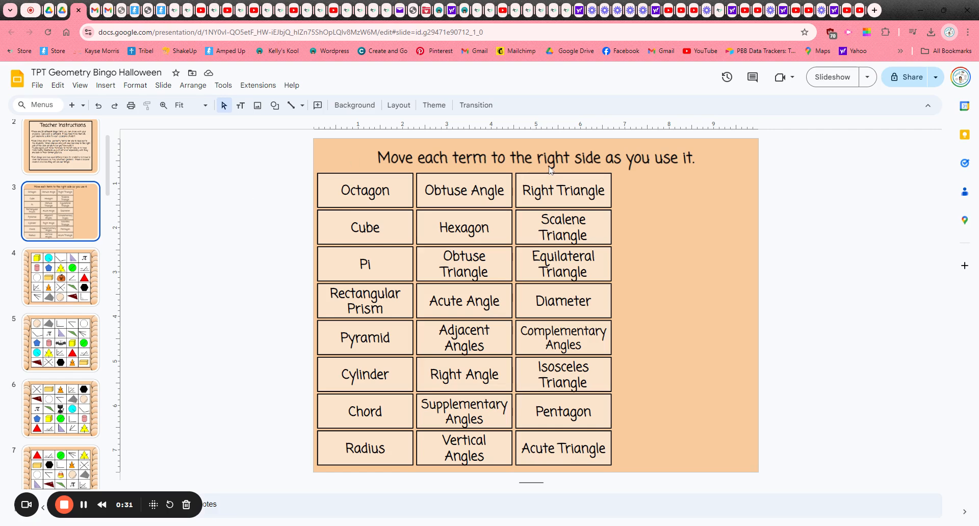
{"action": "left_click", "coordinate": [563, 190]}
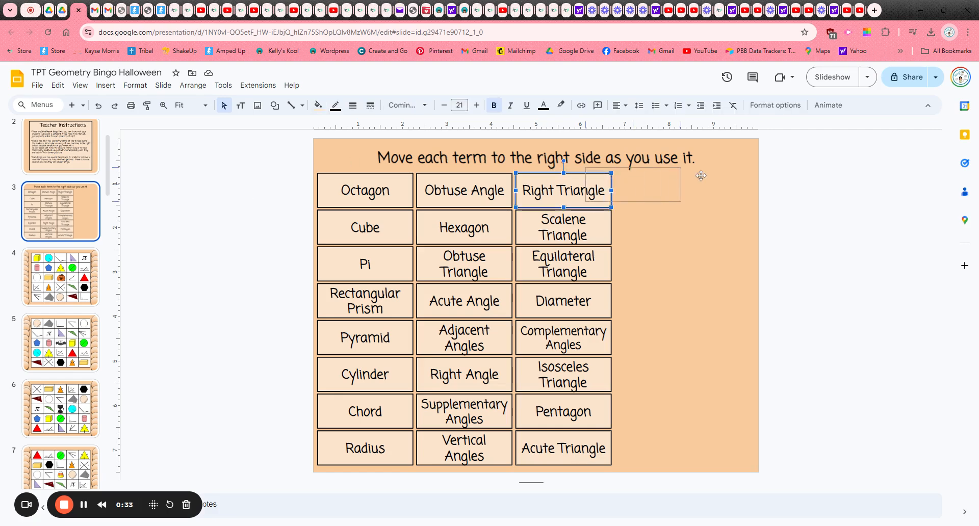
{"action": "left_click_drag", "start_coordinate": [561, 190], "coordinate": [714, 196]}
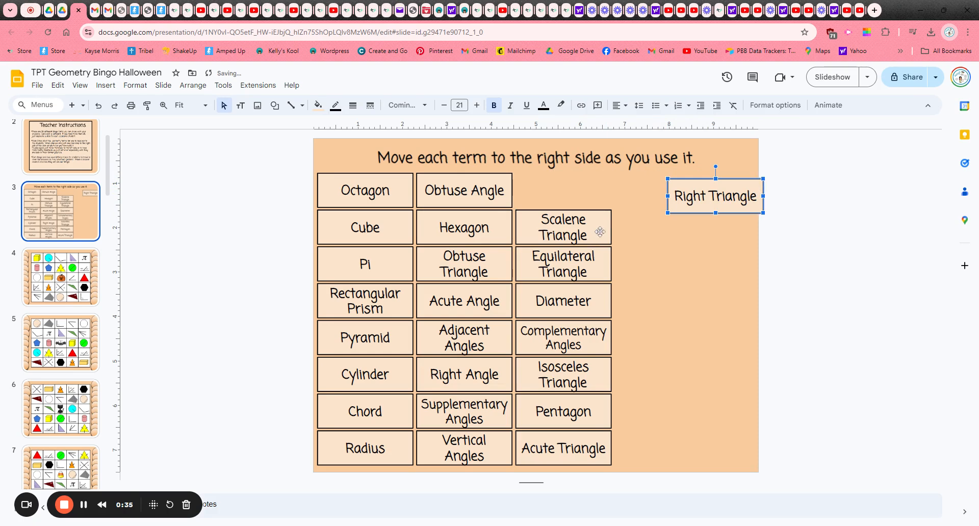
{"action": "left_click_drag", "start_coordinate": [562, 227], "coordinate": [715, 231]}
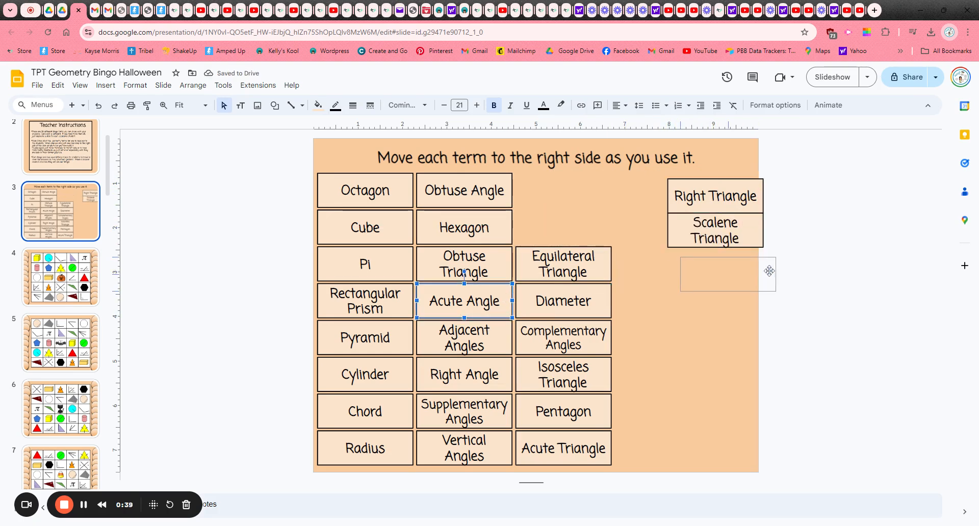
{"action": "left_click_drag", "start_coordinate": [464, 301], "coordinate": [727, 273]}
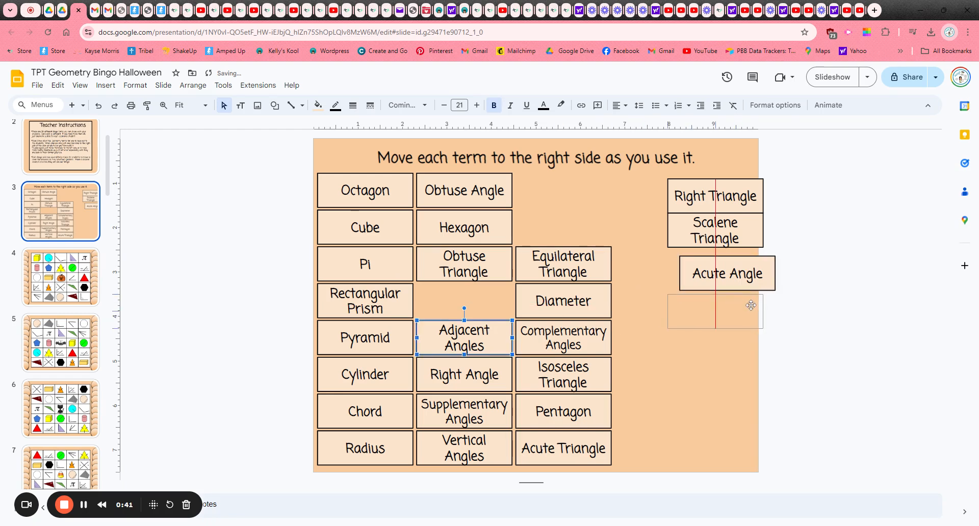
{"action": "left_click_drag", "start_coordinate": [464, 338], "coordinate": [718, 313]}
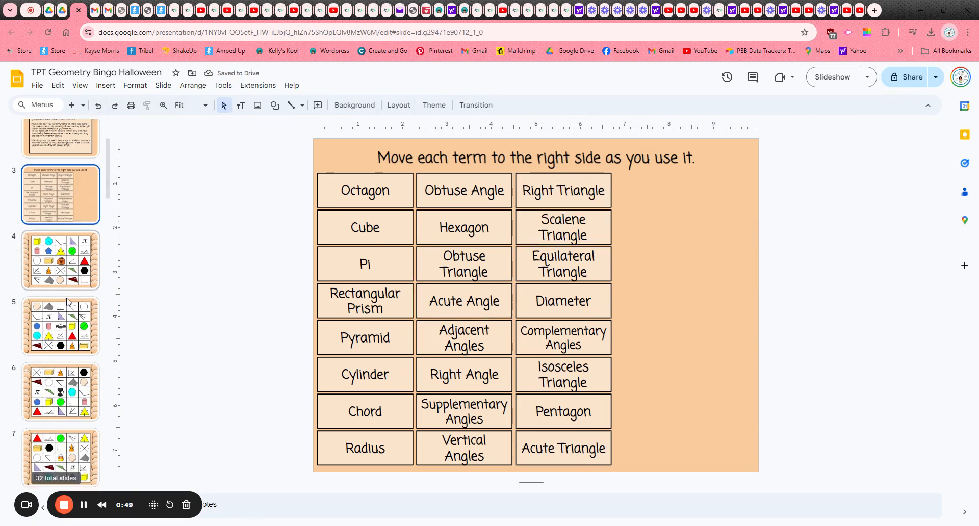
On bingo card slide 8, label the bottom-left chip with the name 'kim'
{"action": "scroll", "scroll_direction": "down", "scroll_amount": 3}
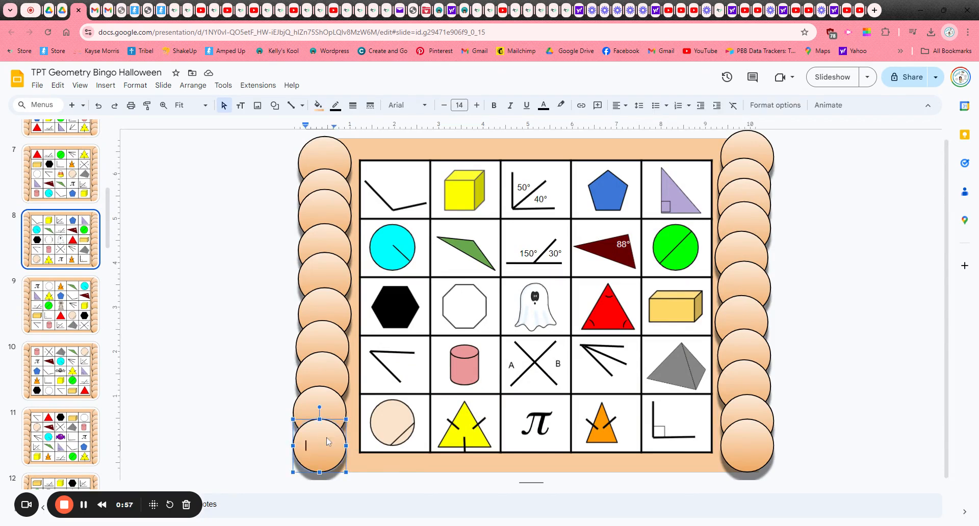
{"action": "type", "text": "kim"}
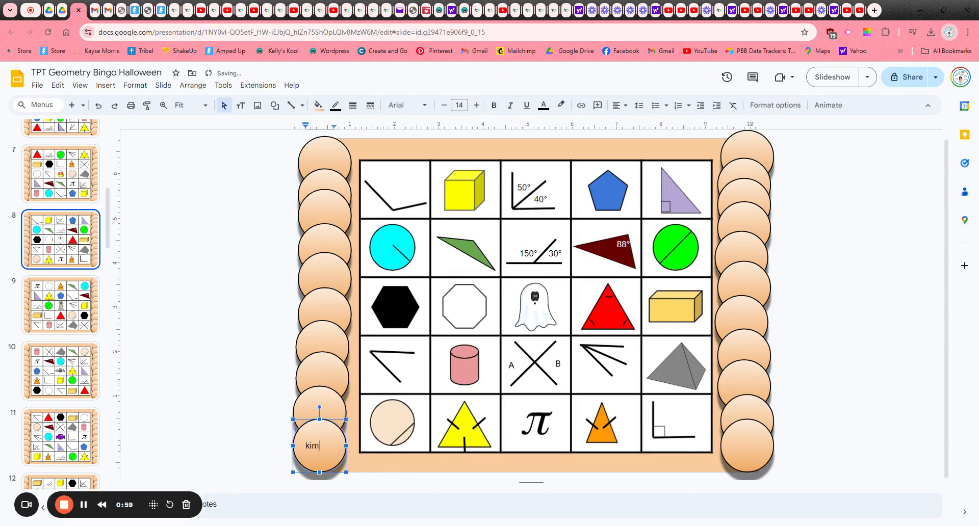
{"action": "left_click", "coordinate": [265, 326]}
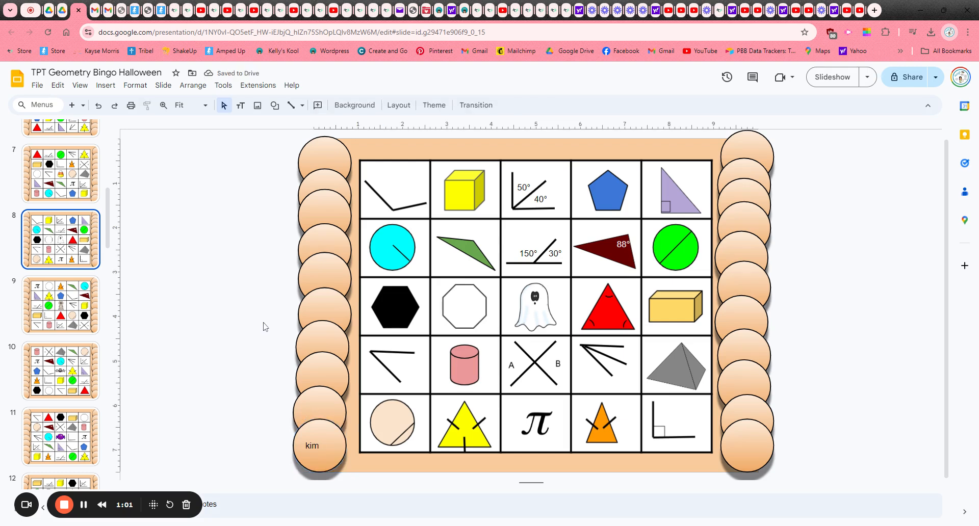
{"action": "mouse_move", "coordinate": [434, 320]}
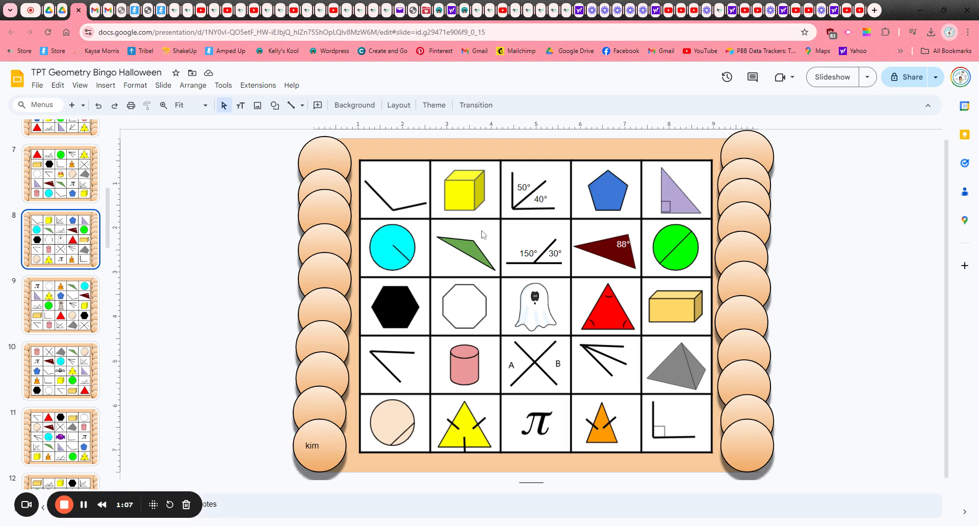
{"action": "mouse_move", "coordinate": [434, 245]}
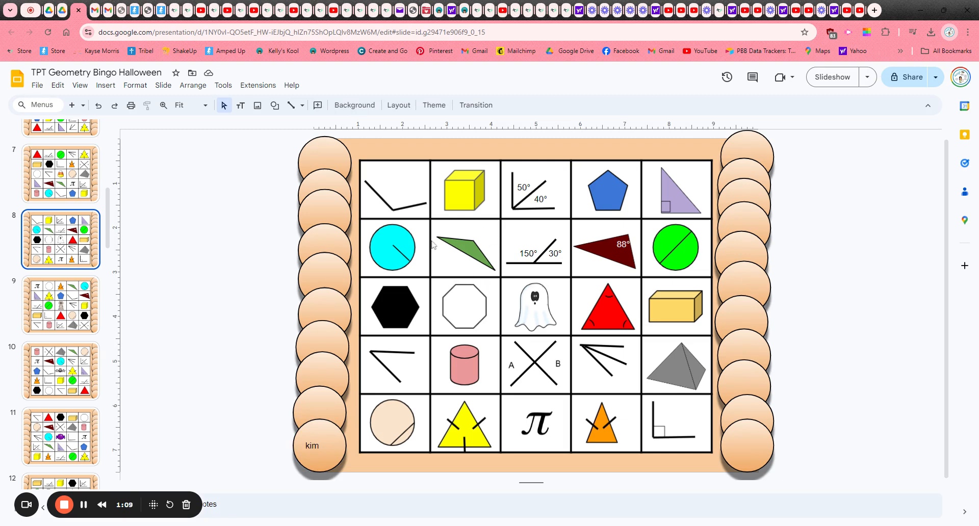
{"action": "mouse_move", "coordinate": [684, 192]}
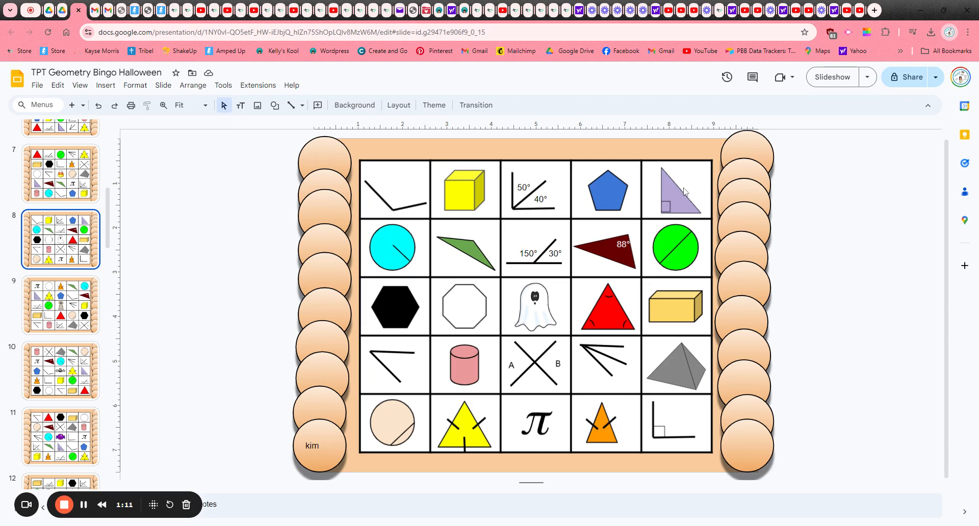
Demo chips on the obtuse and right triangle squares, then open bingo card slide 12
{"action": "left_click", "coordinate": [324, 162]}
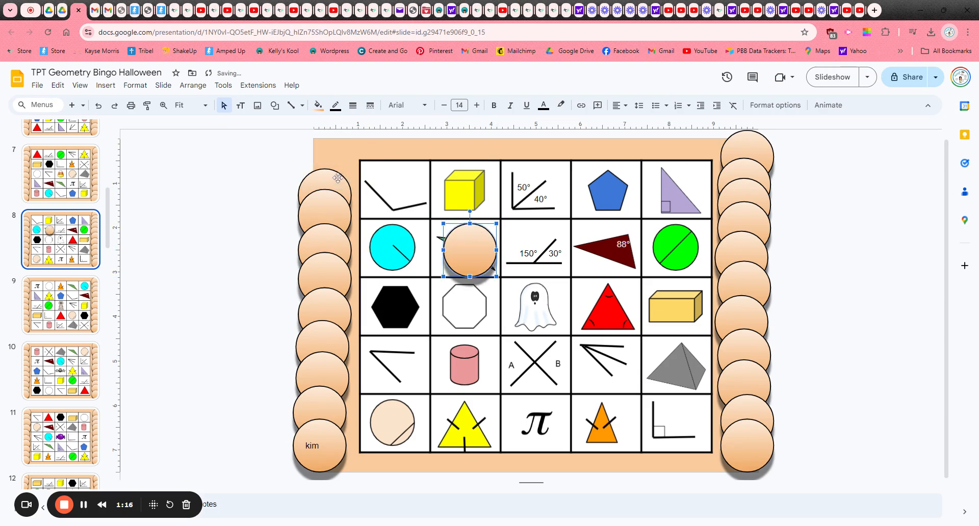
{"action": "left_click_drag", "start_coordinate": [469, 248], "coordinate": [461, 366]}
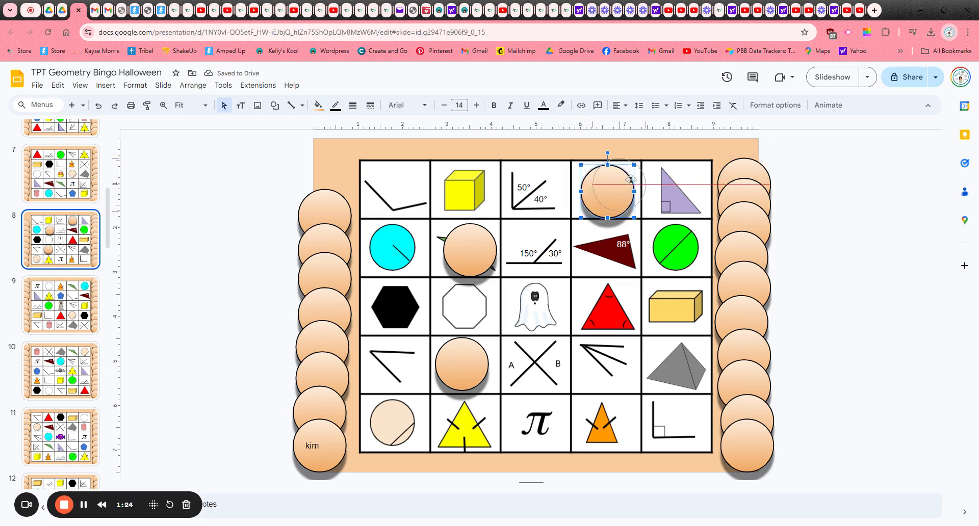
{"action": "left_click_drag", "start_coordinate": [605, 187], "coordinate": [469, 250]}
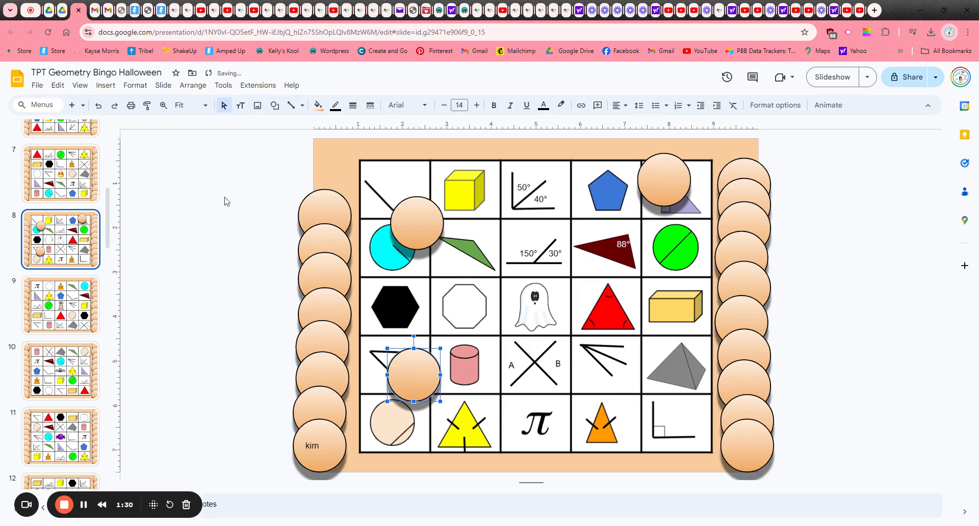
{"action": "mouse_move", "coordinate": [98, 105]}
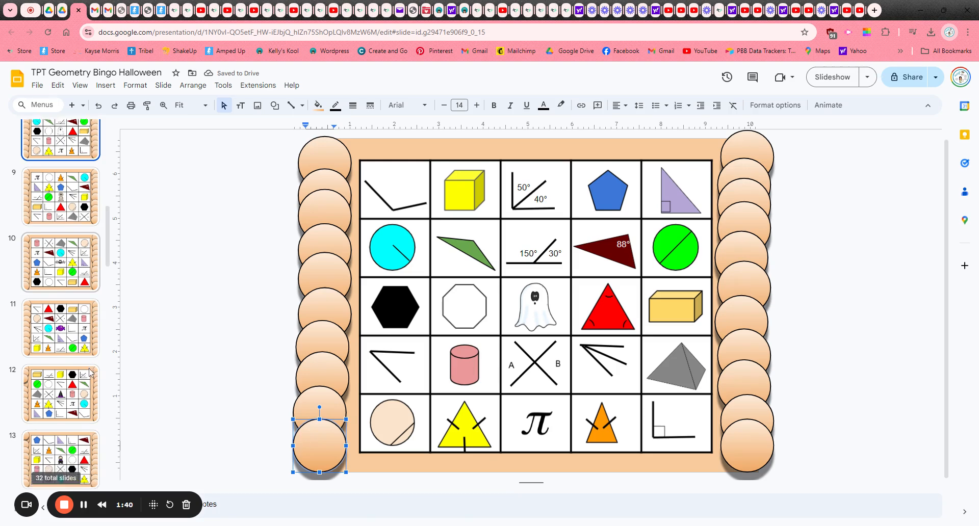
{"action": "scroll", "scroll_direction": "down", "scroll_amount": 3}
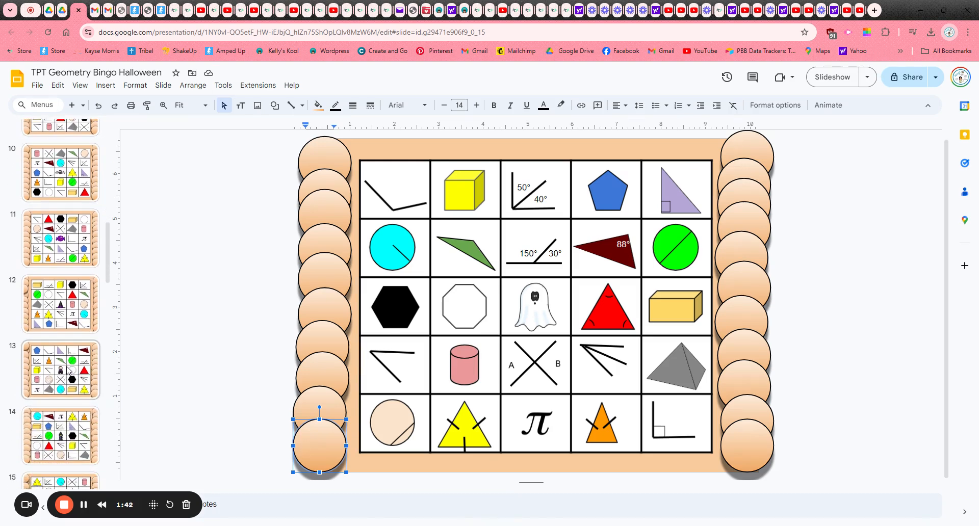
{"action": "left_click", "coordinate": [60, 303]}
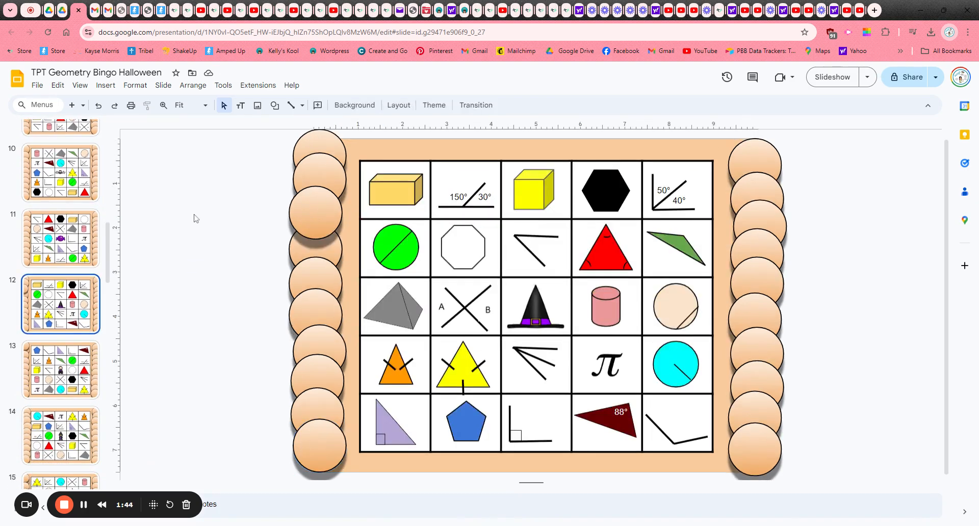